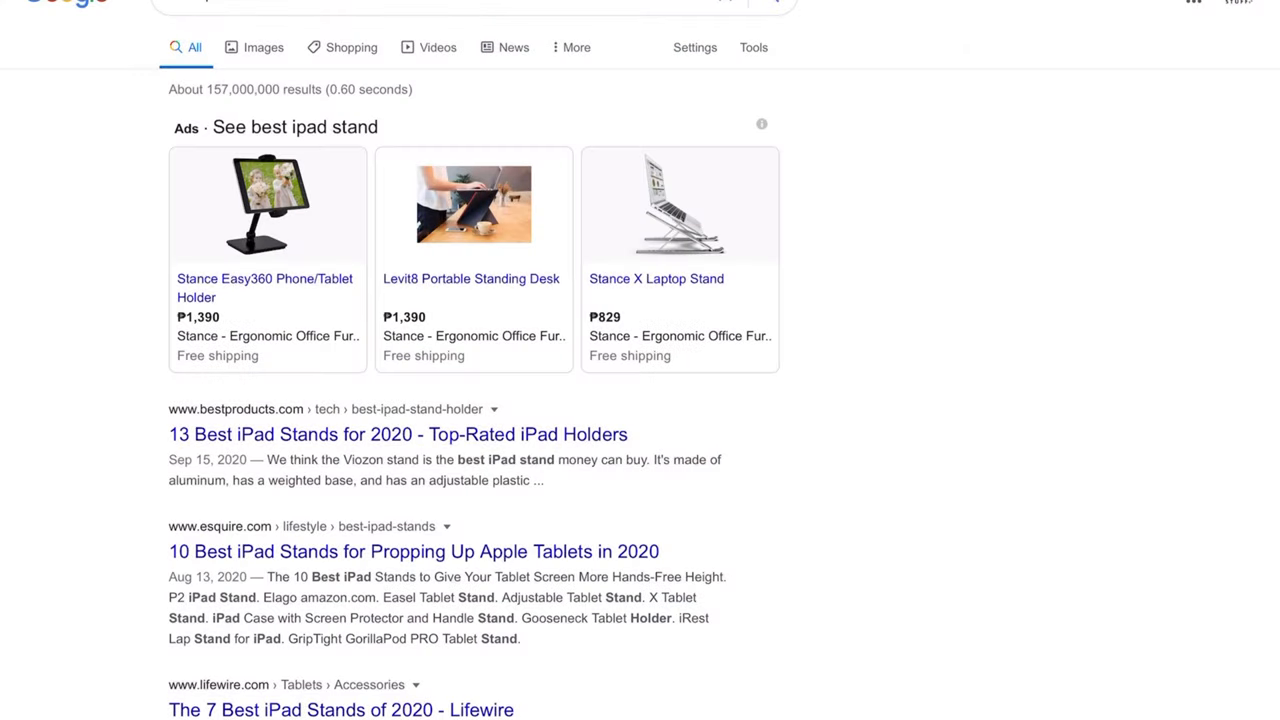
scroll("down", 3)
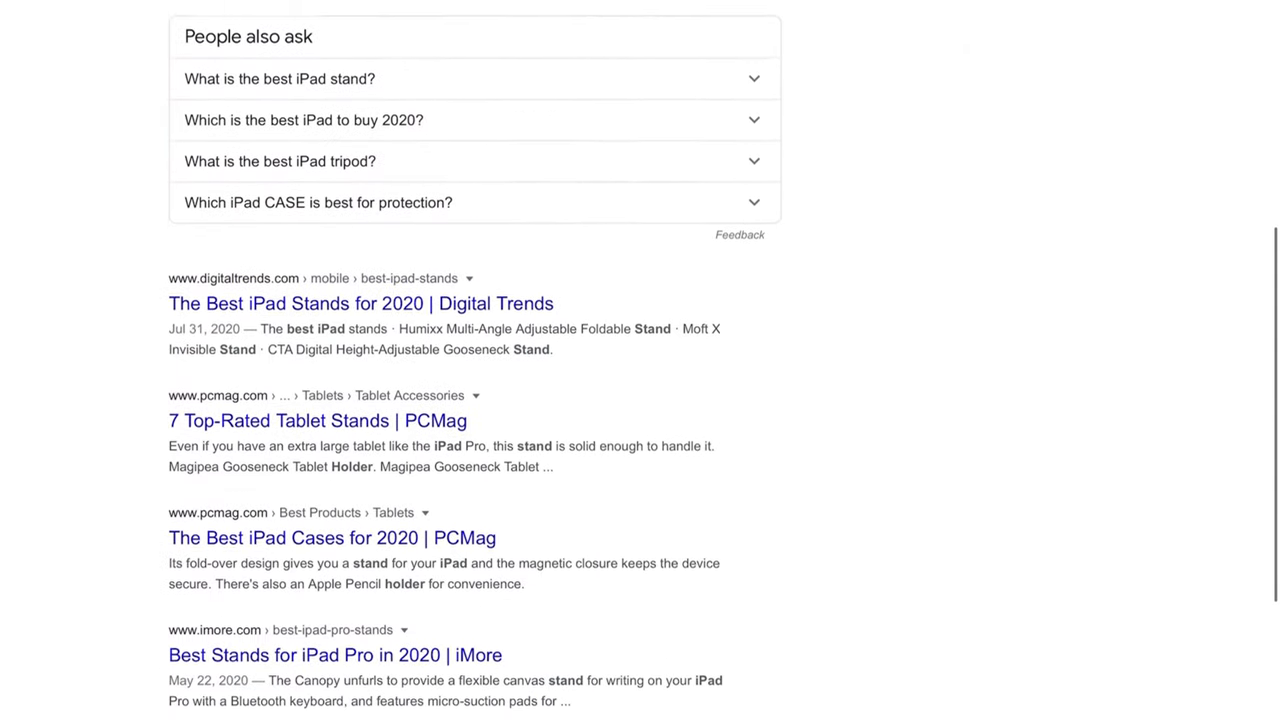
scroll("down", 3)
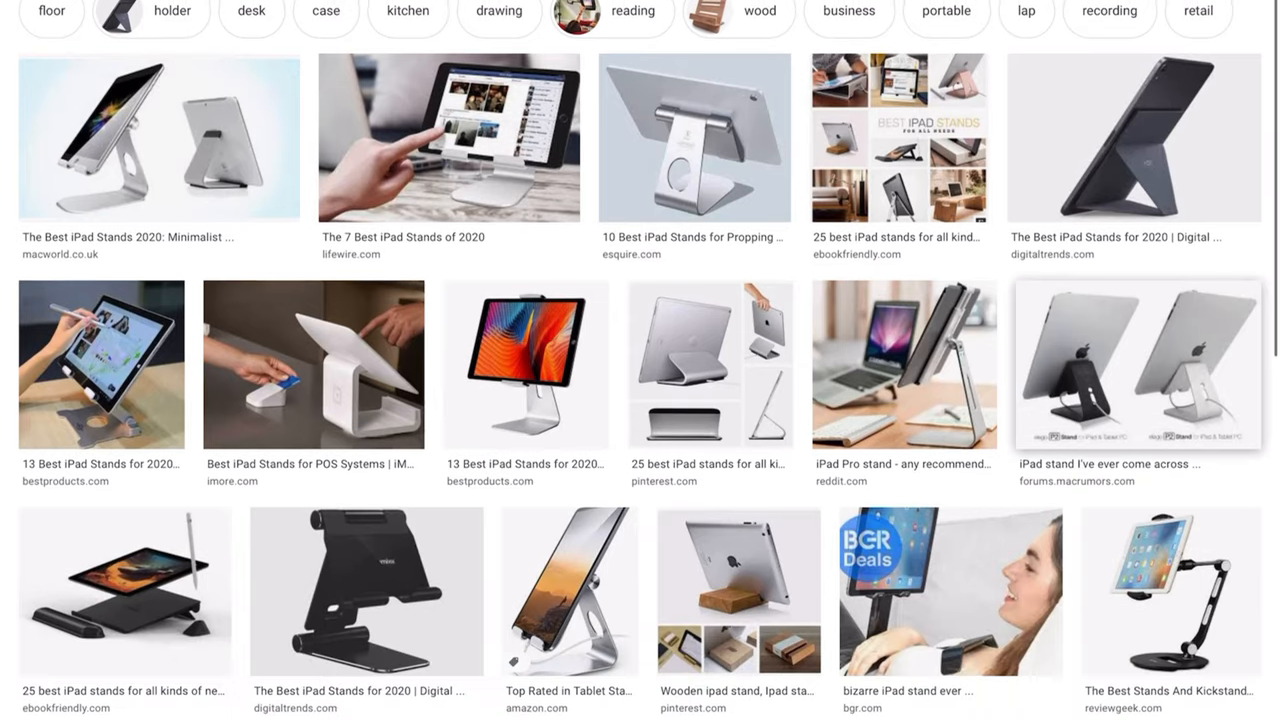
scroll("down", 3)
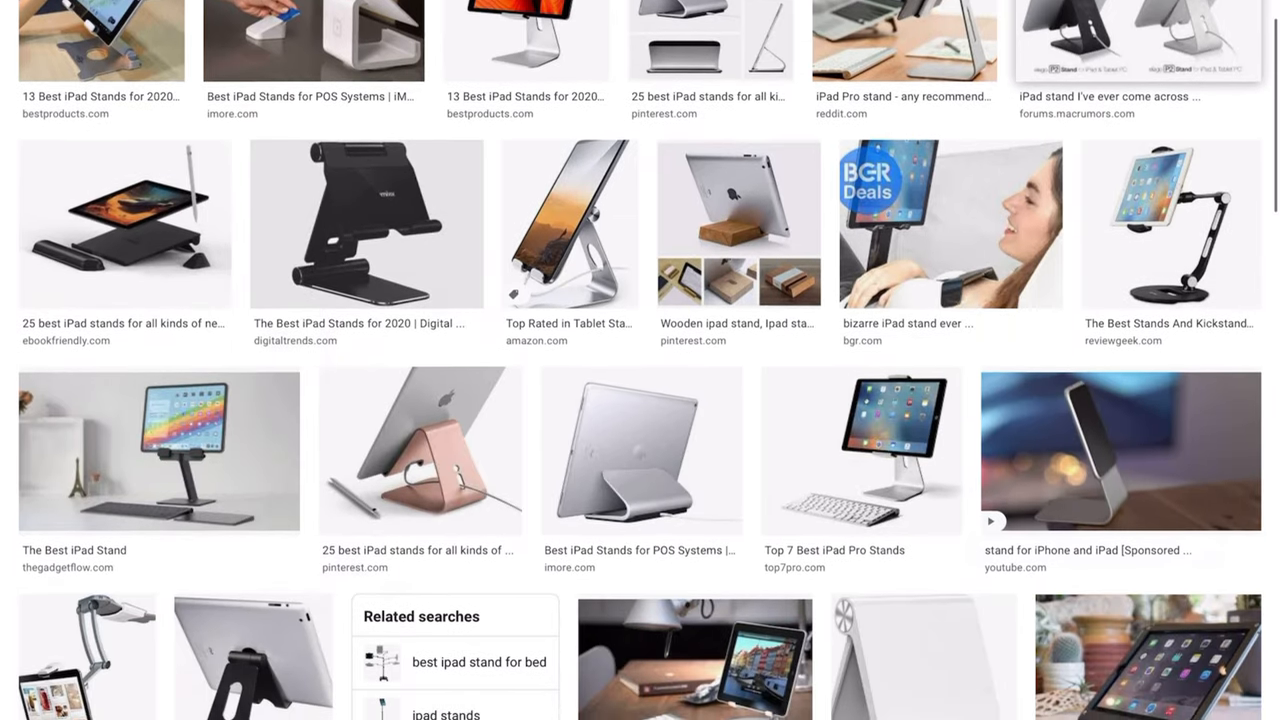